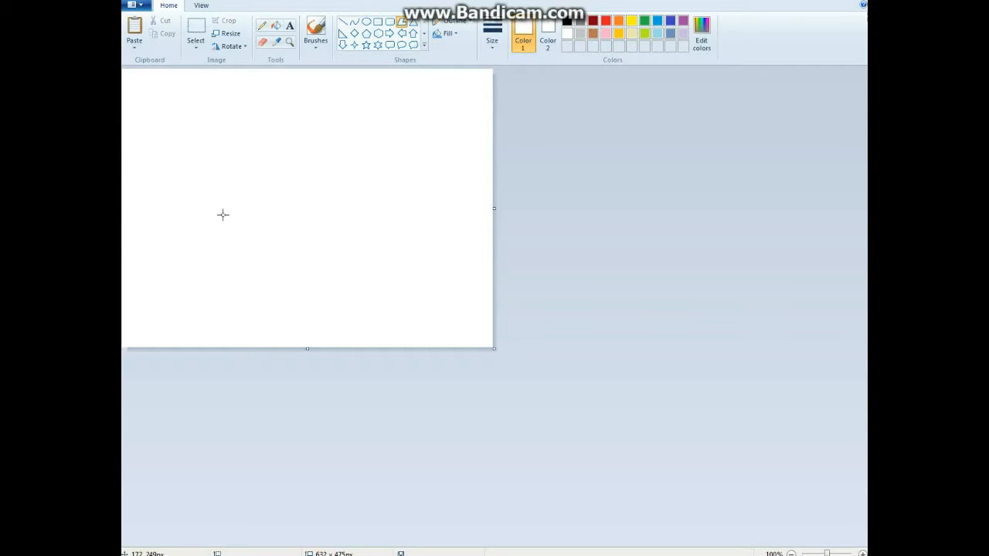
{"action": "mouse_move", "coordinate": [212, 214]}
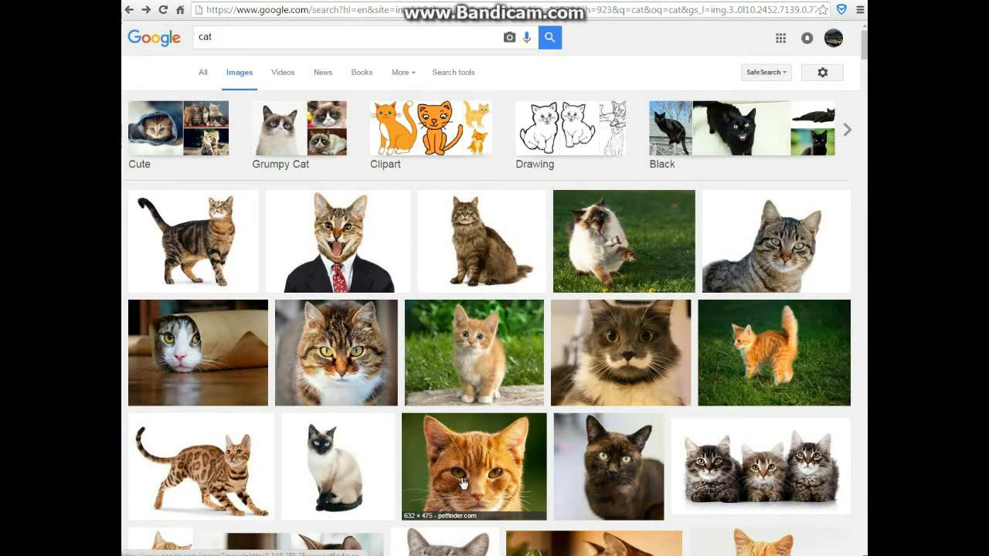
- Copy the close-up orange cat photo from its Google Images preview
{"action": "left_click", "coordinate": [473, 465]}
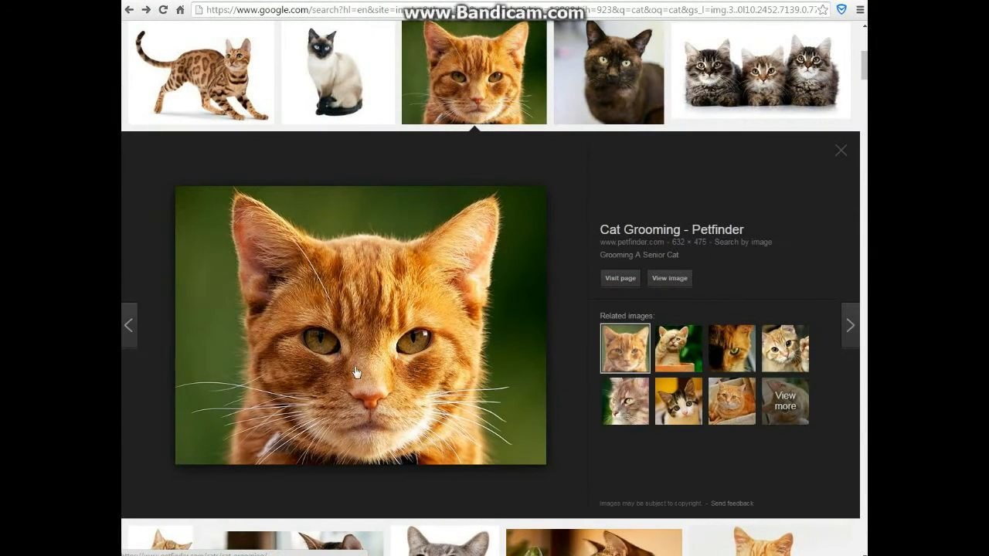
{"action": "right_click", "coordinate": [357, 371]}
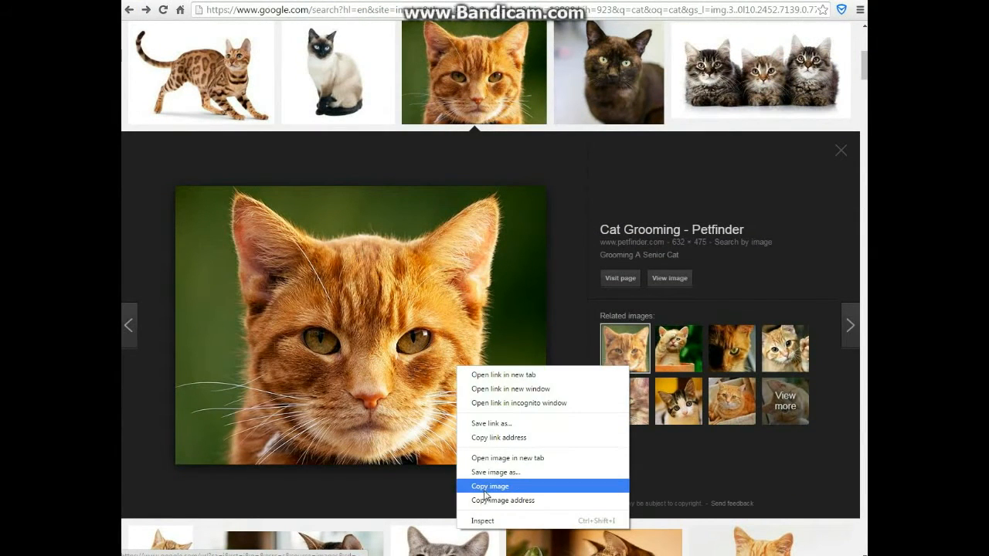
{"action": "left_click", "coordinate": [490, 486]}
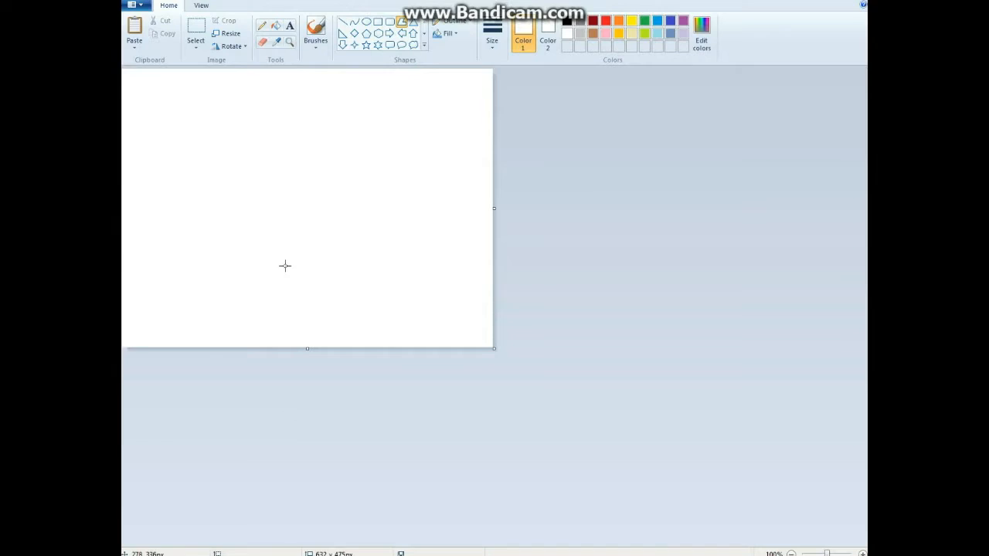
- Paste the orange cat photo and drag the canvas larger to the bottom-right
{"action": "left_click", "coordinate": [134, 27]}
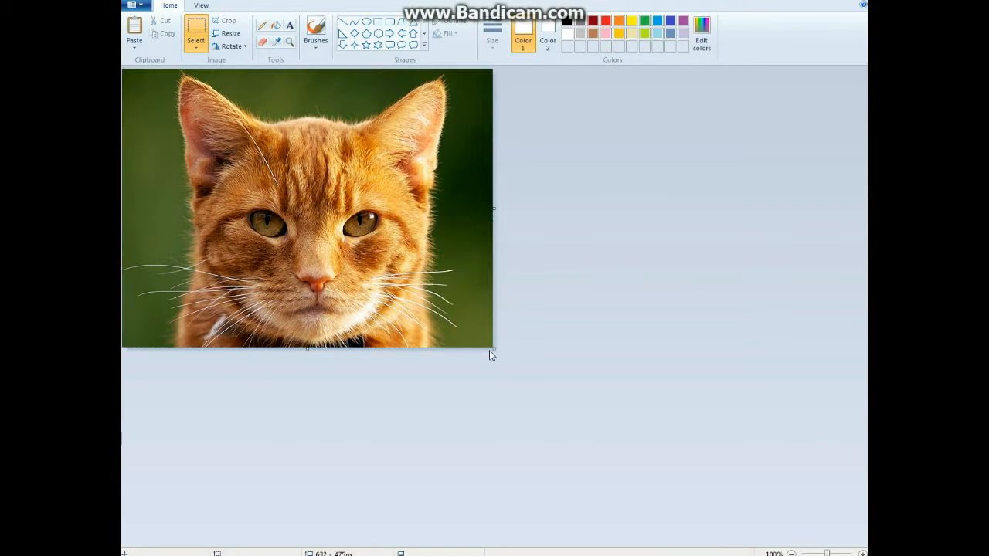
{"action": "left_click_drag", "start_coordinate": [493, 348], "coordinate": [784, 491]}
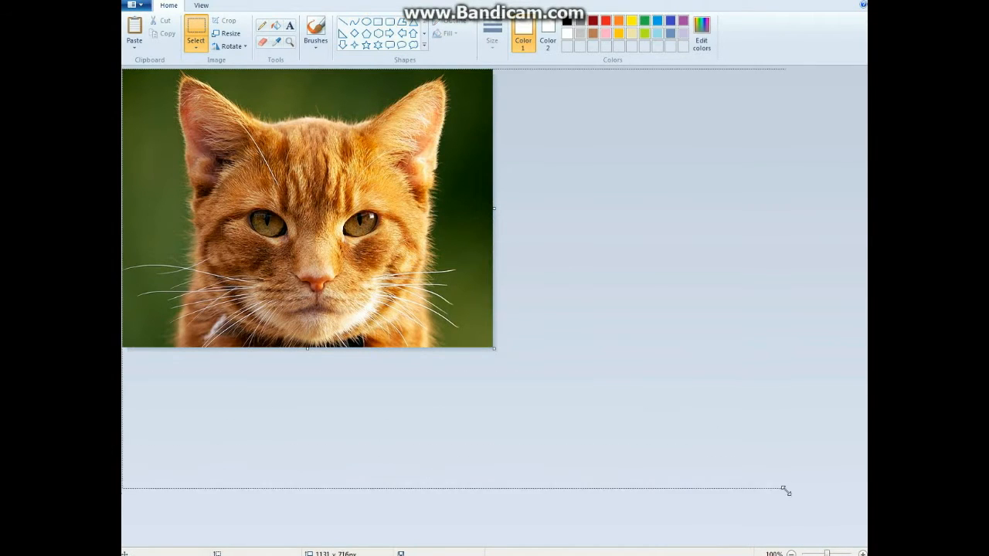
{"action": "left_click_drag", "start_coordinate": [786, 490], "coordinate": [786, 495]}
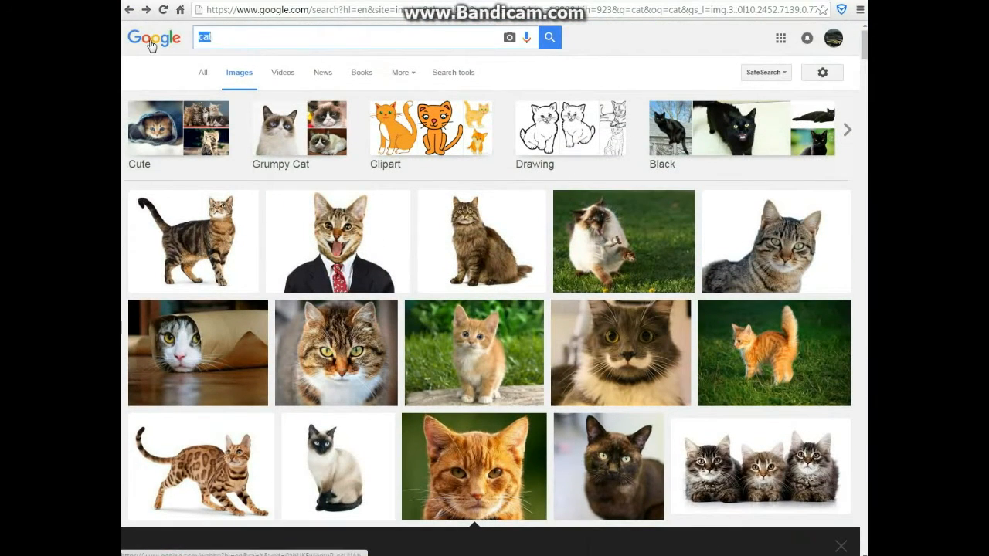
- Search Google Images for 'sunglasses' and copy the green-lensed black pair
{"action": "type", "text": "sun"}
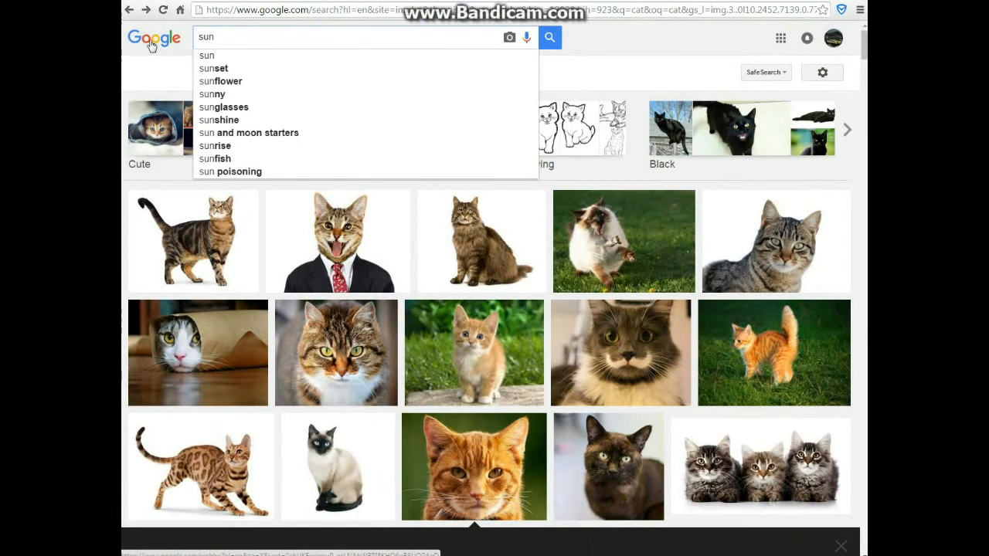
{"action": "left_click", "coordinate": [223, 106]}
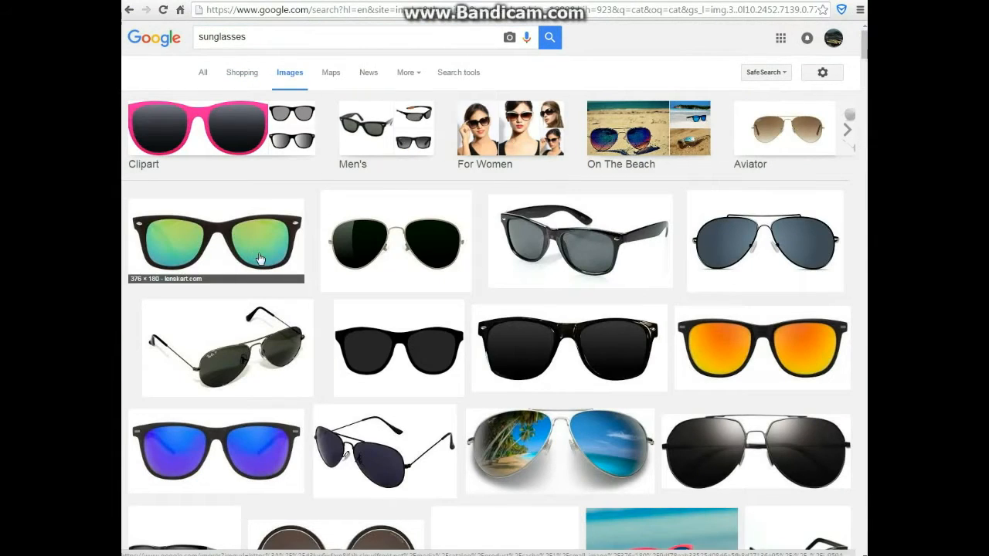
{"action": "left_click", "coordinate": [216, 241]}
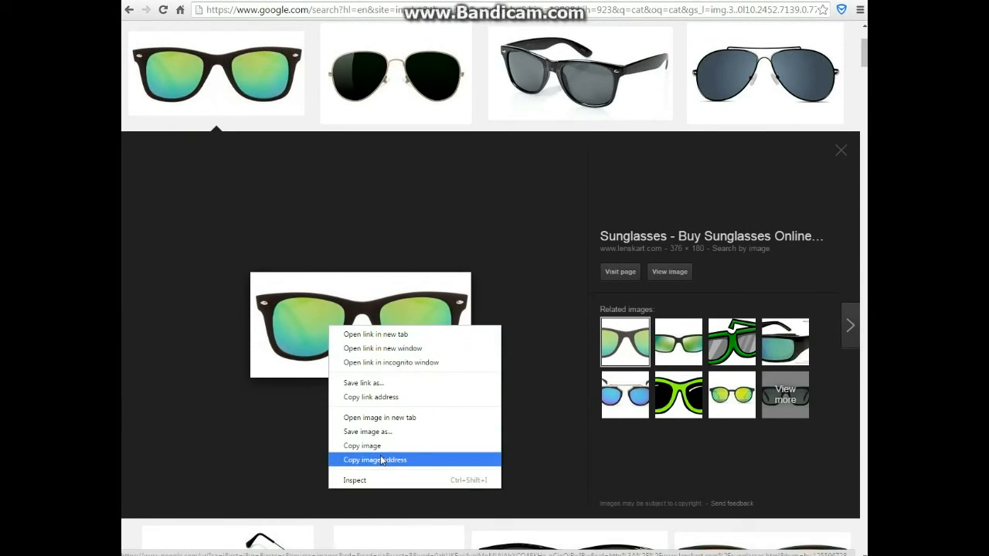
{"action": "left_click", "coordinate": [374, 460]}
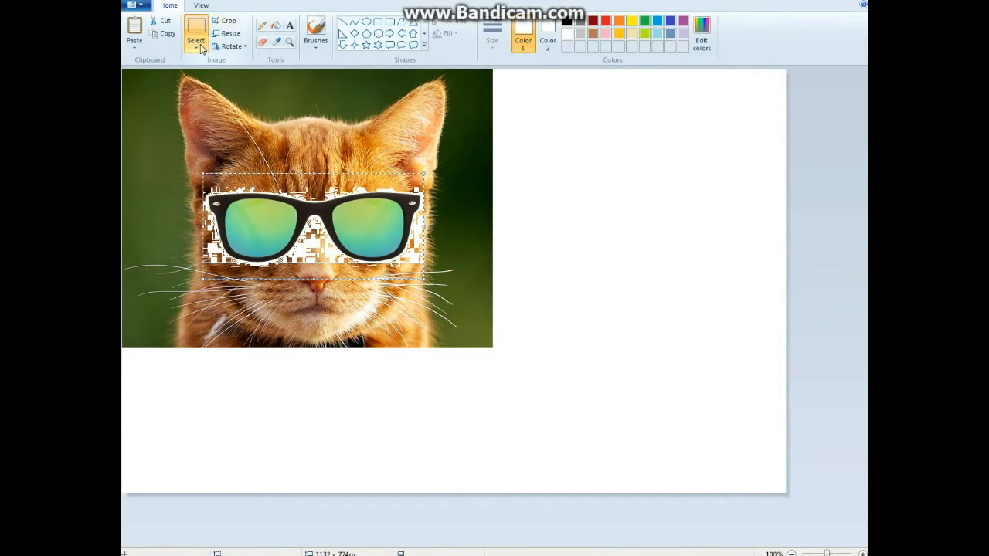
- Paste the sunglasses and drag them off the cat onto the empty white area
{"action": "left_click", "coordinate": [195, 40]}
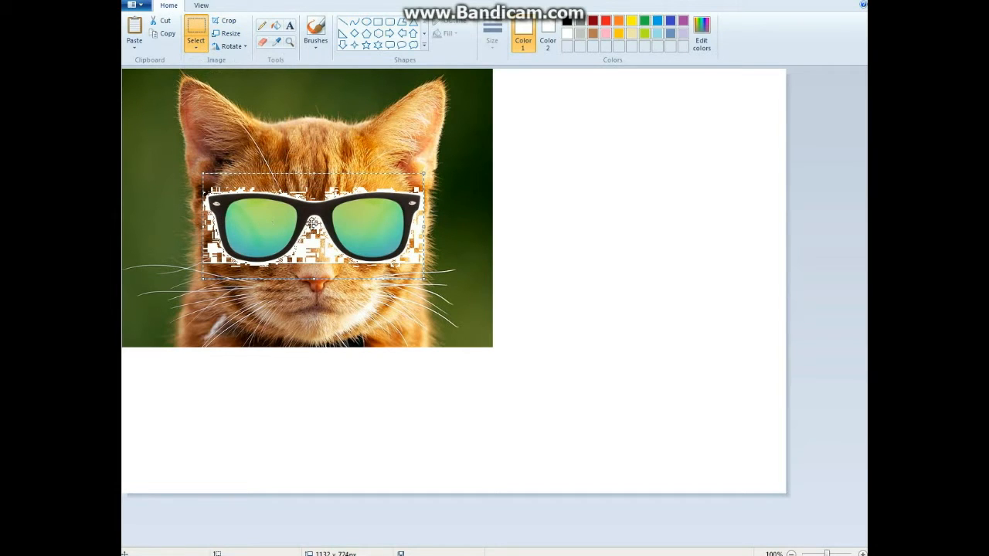
{"action": "left_click_drag", "start_coordinate": [312, 224], "coordinate": [305, 209]}
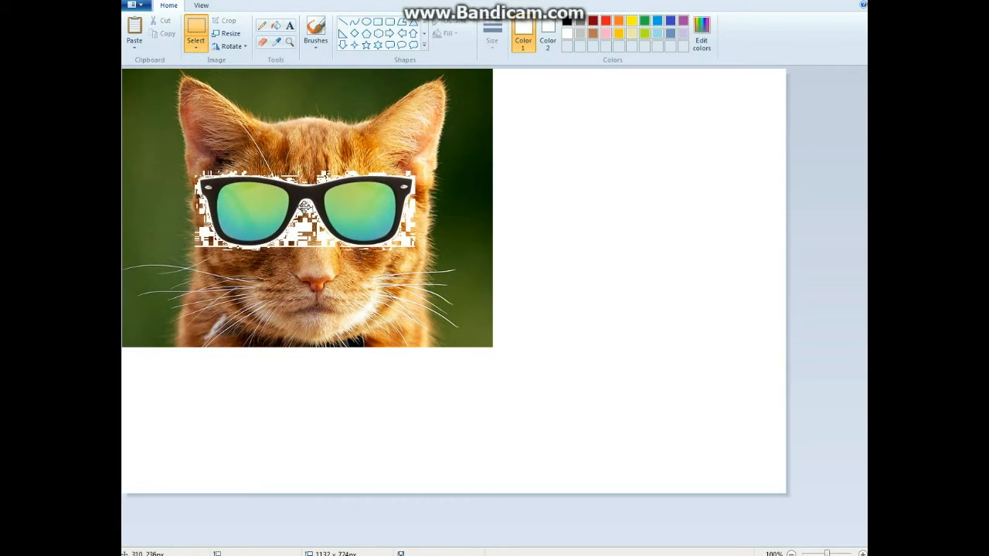
{"action": "left_click_drag", "start_coordinate": [305, 209], "coordinate": [637, 183]}
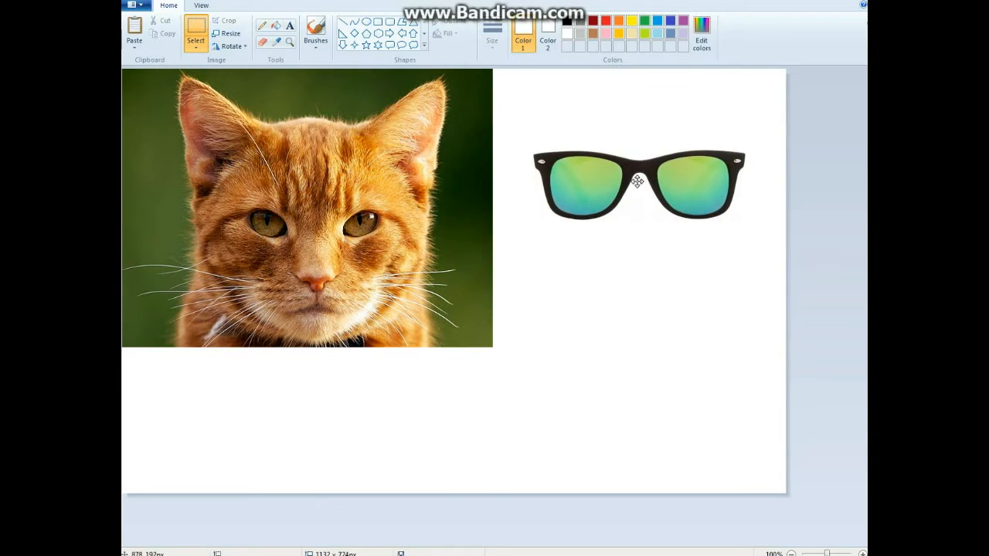
{"action": "left_click", "coordinate": [638, 181]}
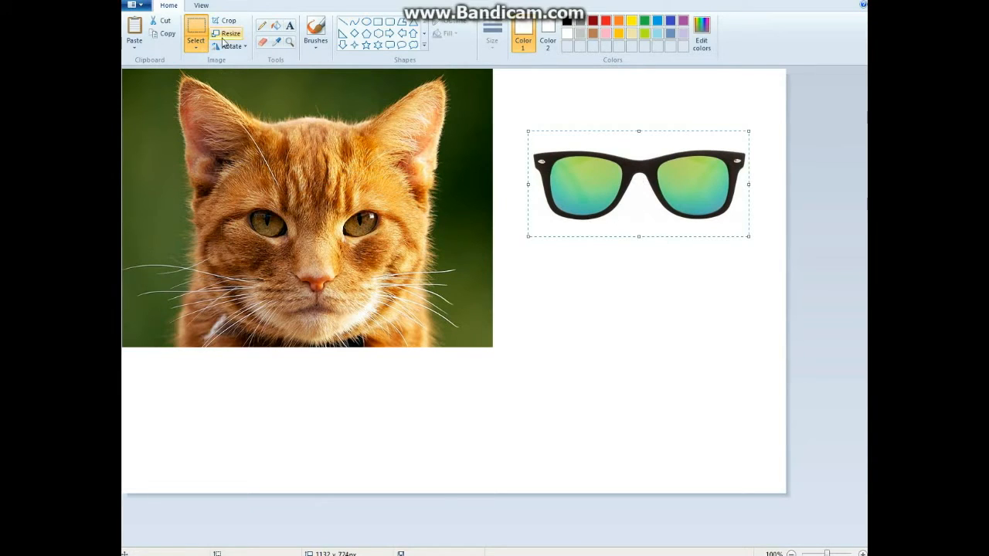
{"action": "left_click", "coordinate": [196, 40]}
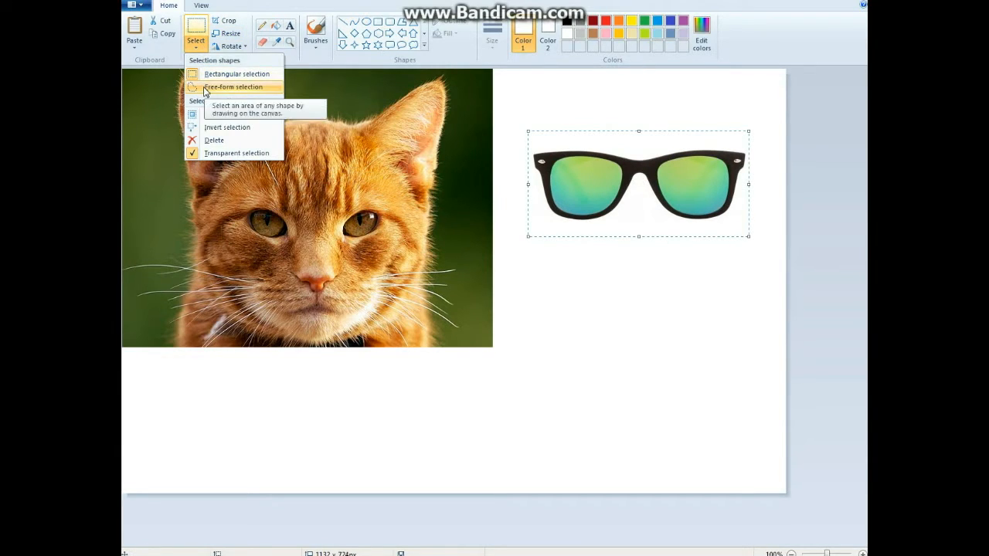
{"action": "mouse_move", "coordinate": [572, 65]}
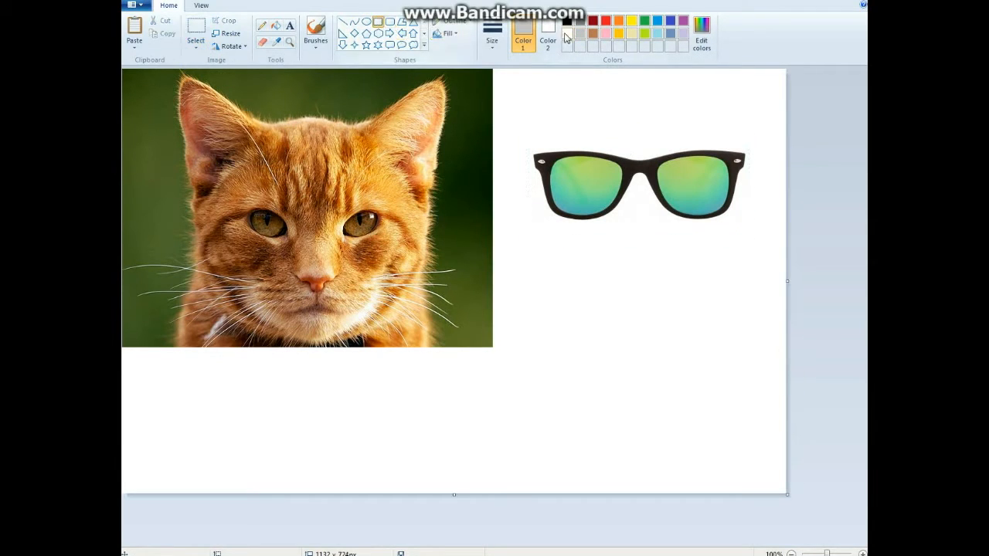
- Set Color 2 to grey and draw a filled grey rectangle behind the sunglasses
{"action": "left_click", "coordinate": [547, 38]}
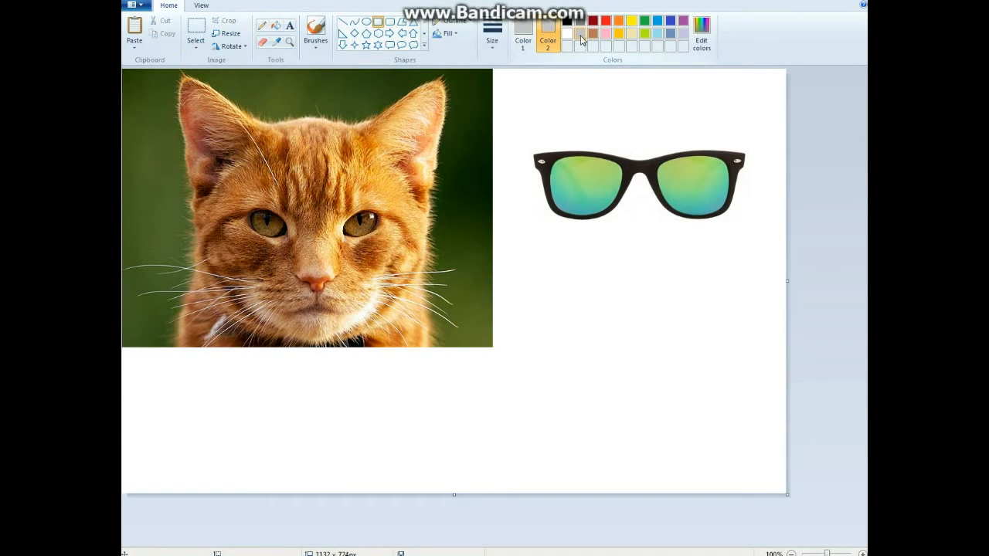
{"action": "left_click", "coordinate": [448, 33]}
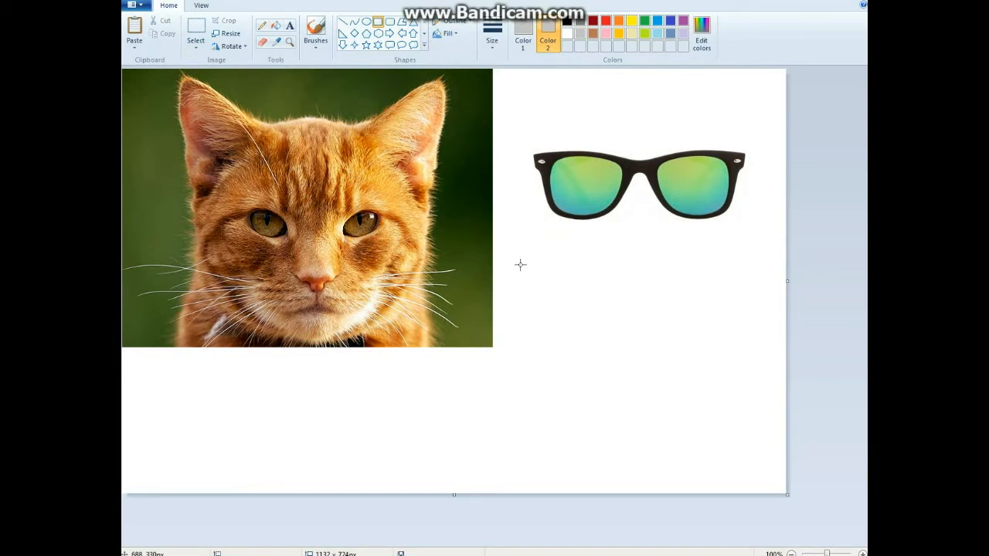
{"action": "left_click_drag", "start_coordinate": [521, 265], "coordinate": [763, 396]}
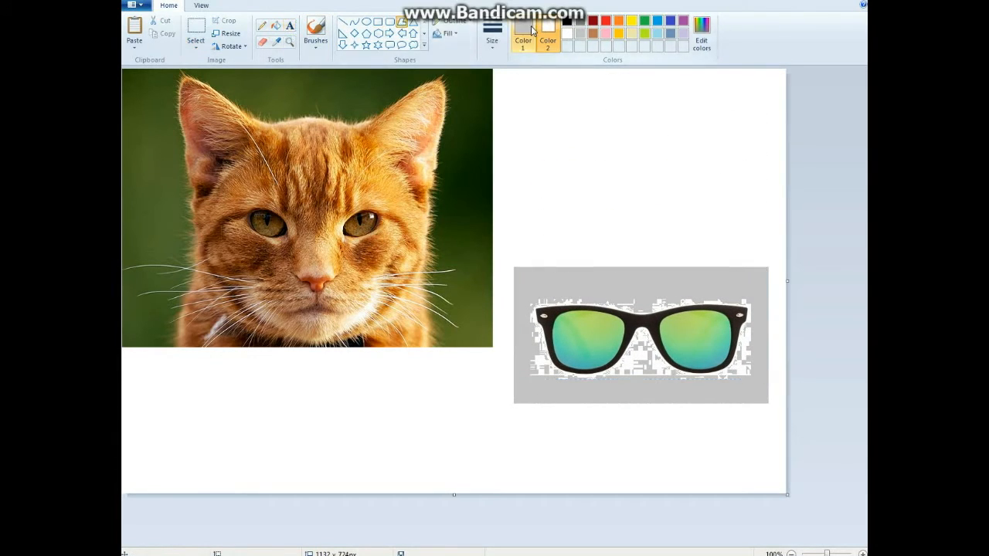
{"action": "left_click", "coordinate": [448, 34]}
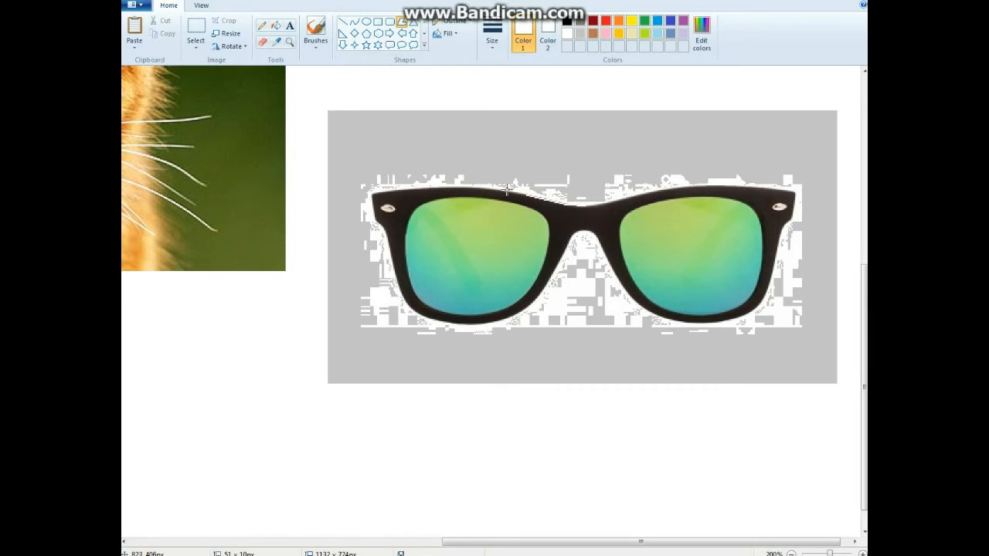
- Trace a free-form selection around the sunglasses' frames, bridge and lenses
{"action": "left_click_drag", "start_coordinate": [458, 188], "coordinate": [525, 196]}
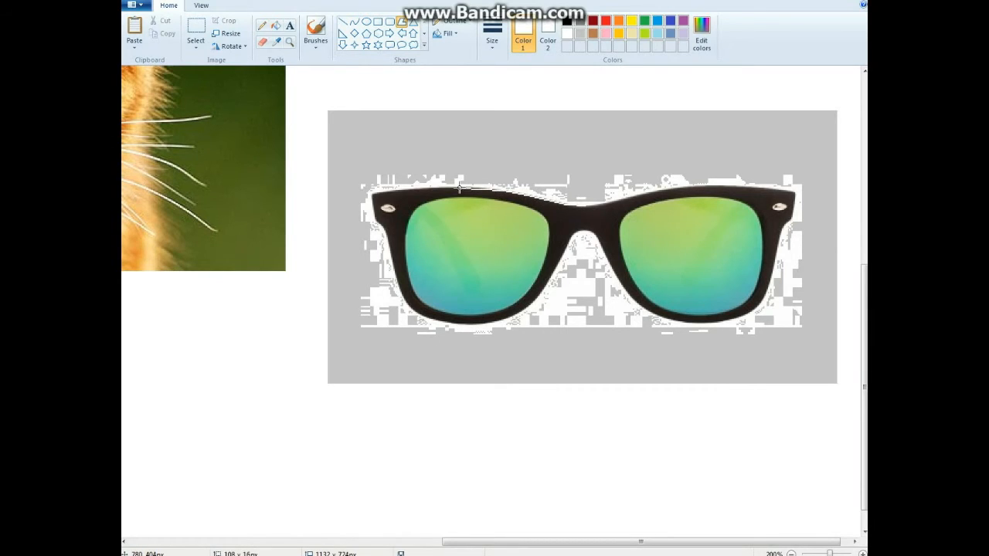
{"action": "left_click_drag", "start_coordinate": [458, 188], "coordinate": [424, 317]}
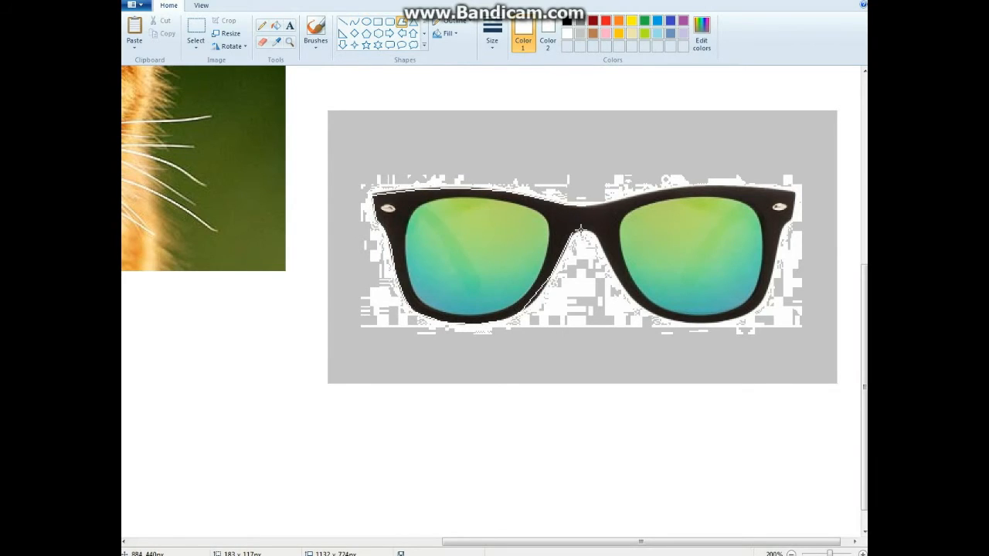
{"action": "left_click_drag", "start_coordinate": [580, 228], "coordinate": [676, 321]}
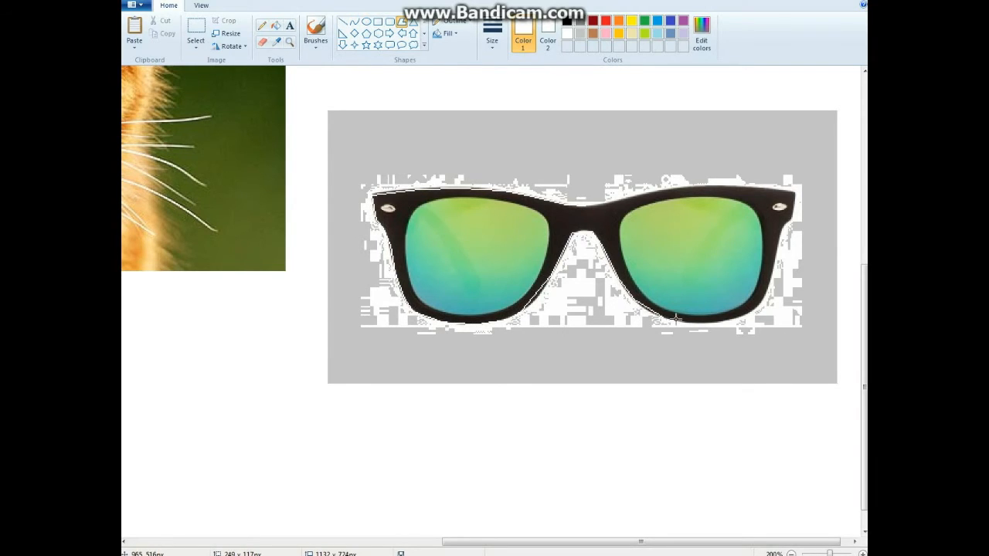
{"action": "left_click_drag", "start_coordinate": [676, 317], "coordinate": [791, 201]}
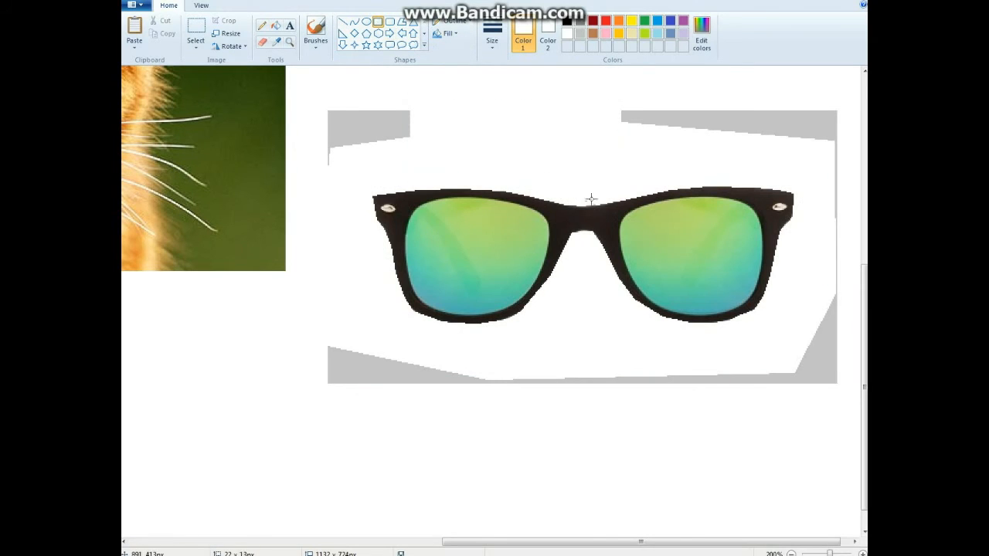
{"action": "left_click", "coordinate": [789, 553]}
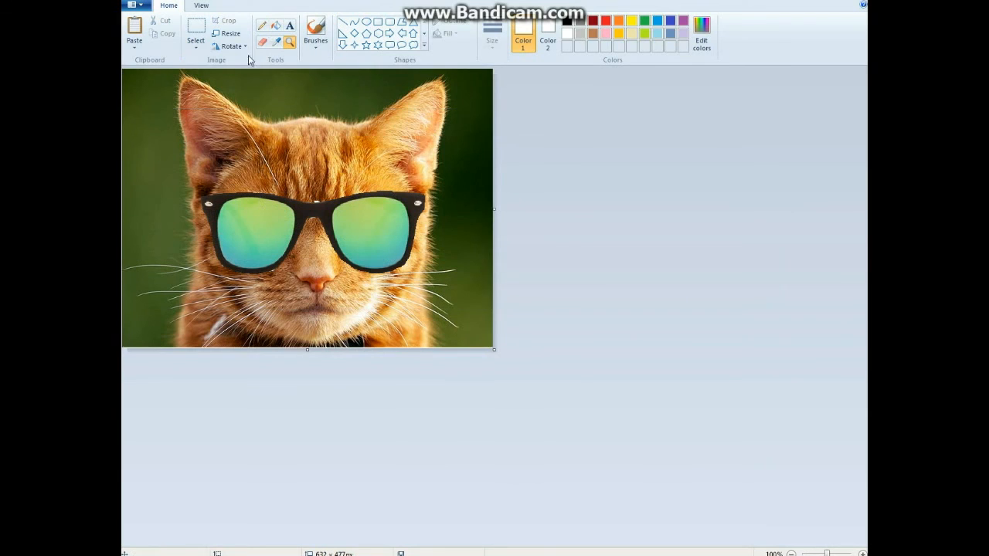
{"action": "left_click", "coordinate": [315, 32]}
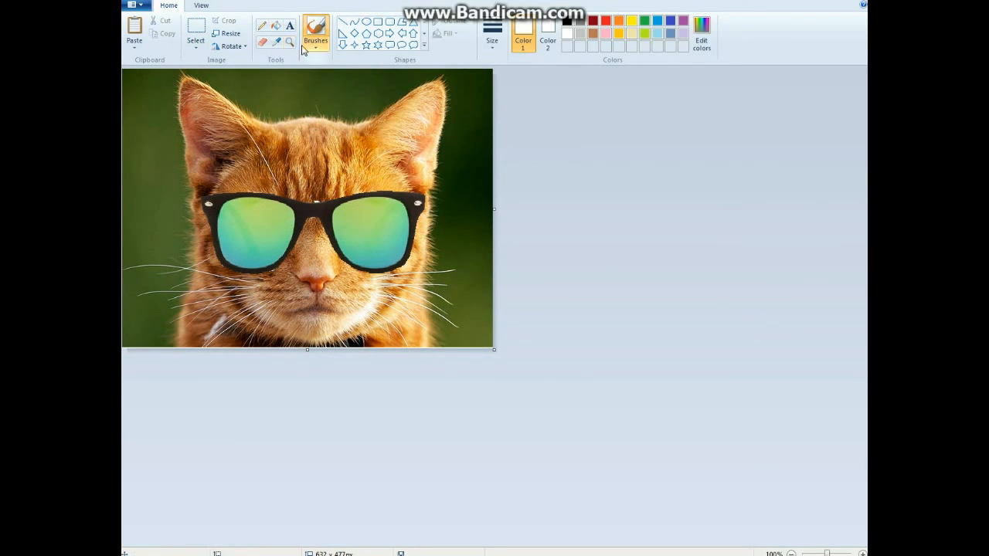